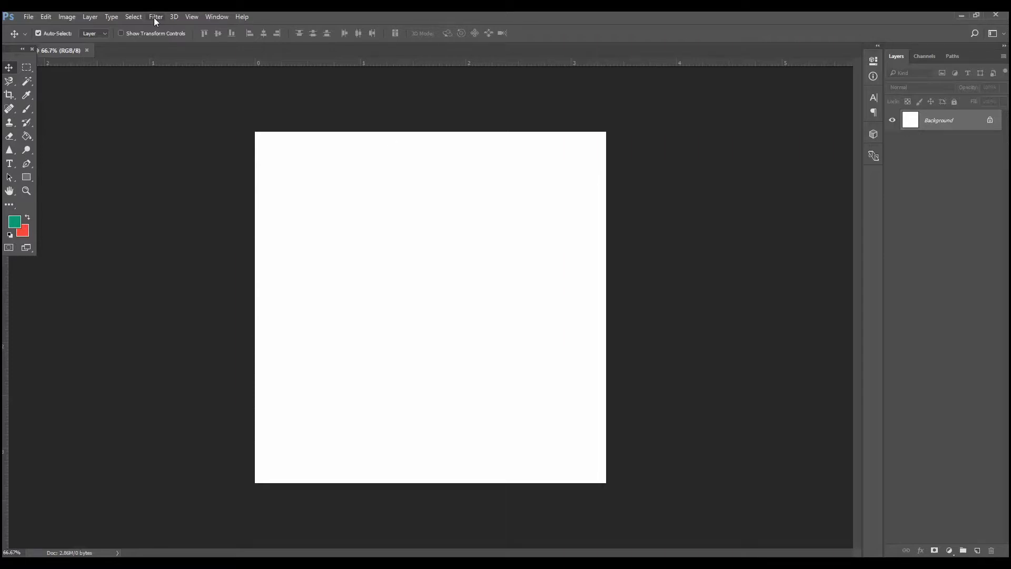
Bring up the Open dialog to load the graffiti alley JPG as a new document
click(156, 16)
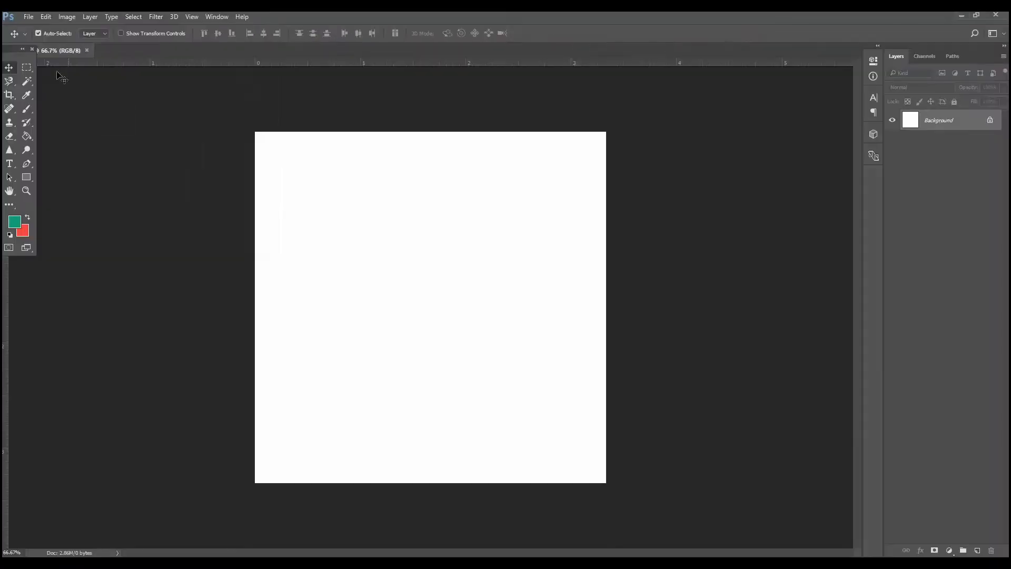
click(29, 16)
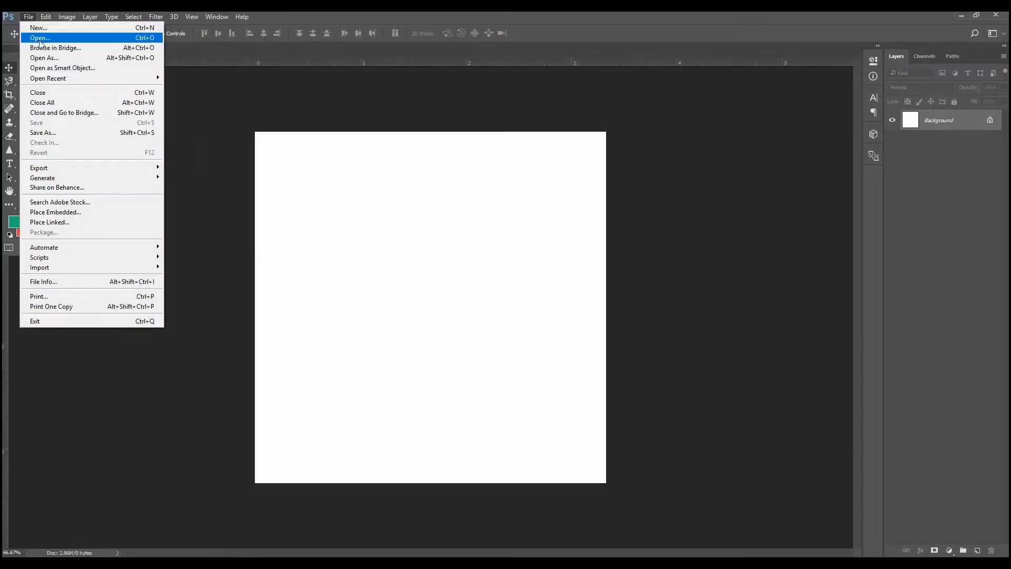
click(40, 37)
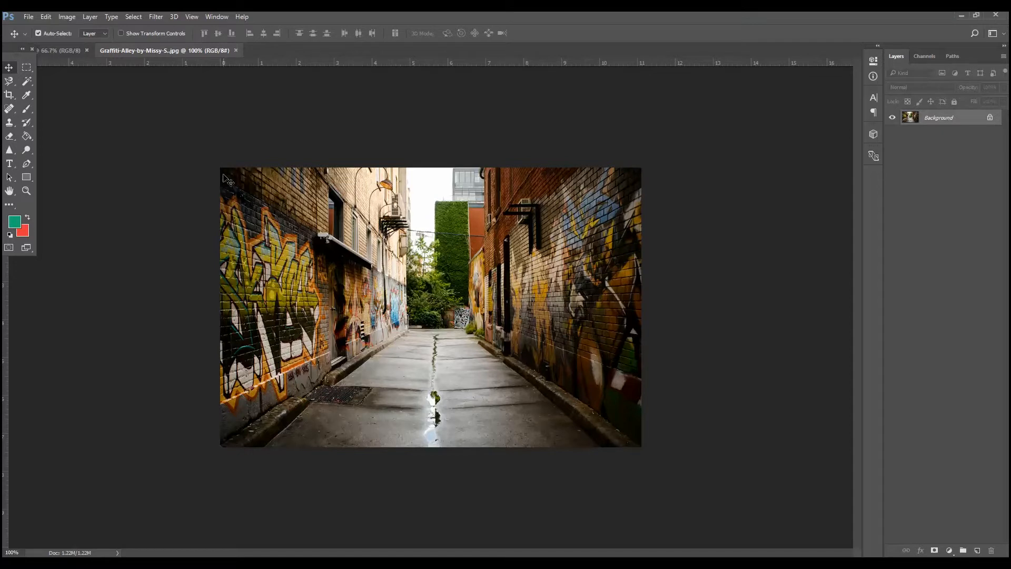
mouse_move(252, 243)
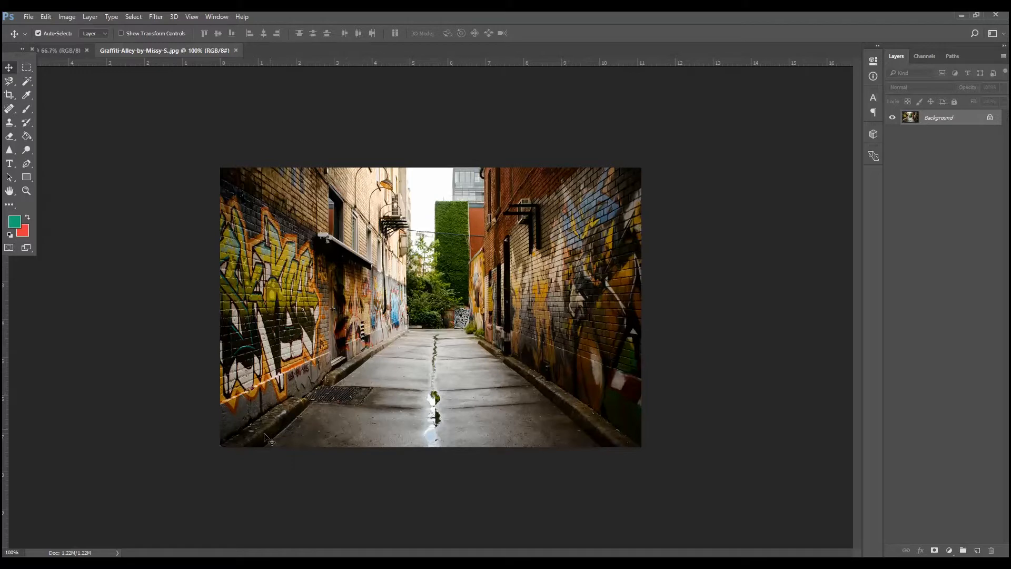
mouse_move(625, 442)
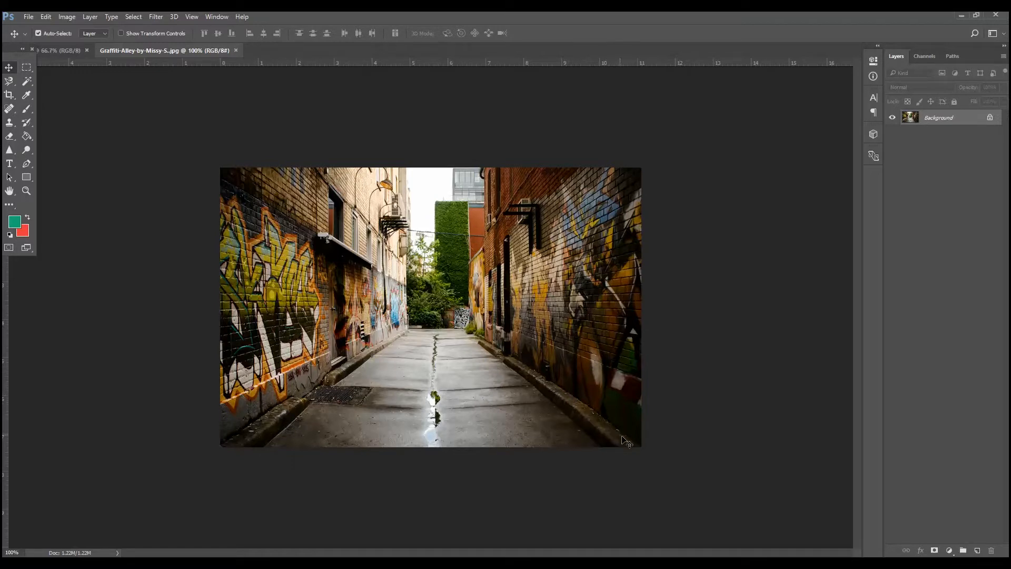
mouse_move(415, 330)
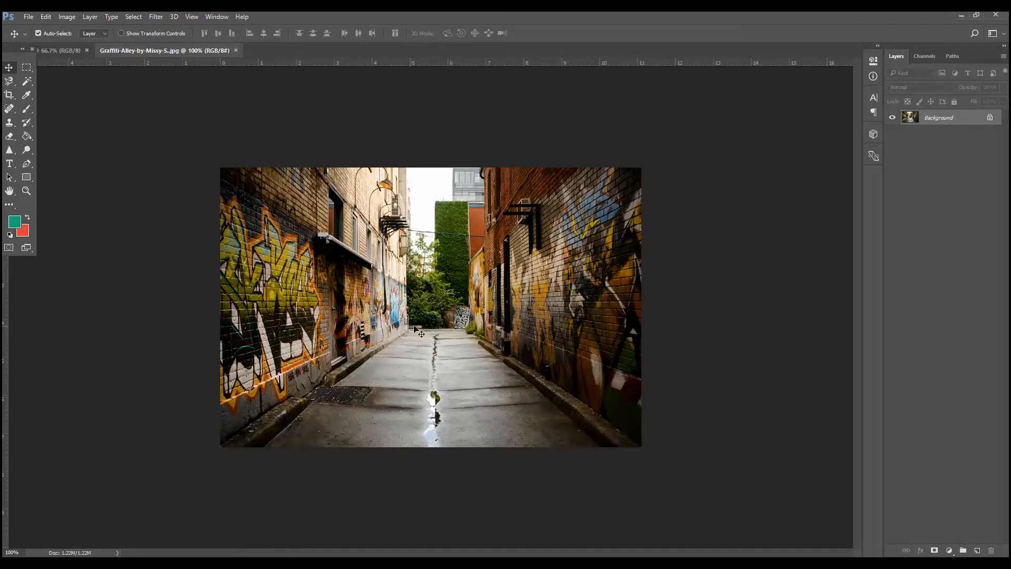
mouse_move(414, 310)
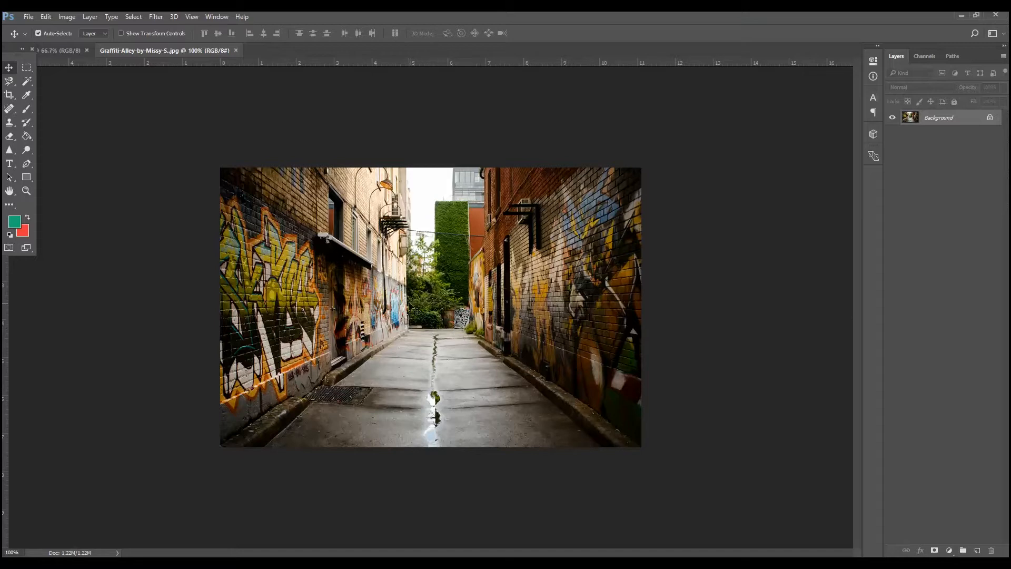
mouse_move(458, 268)
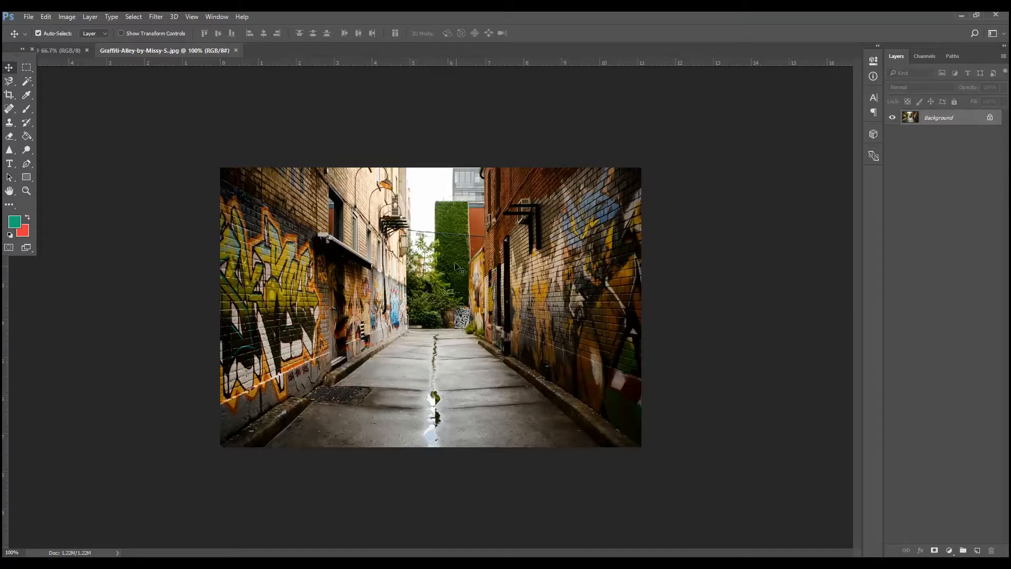
mouse_move(418, 332)
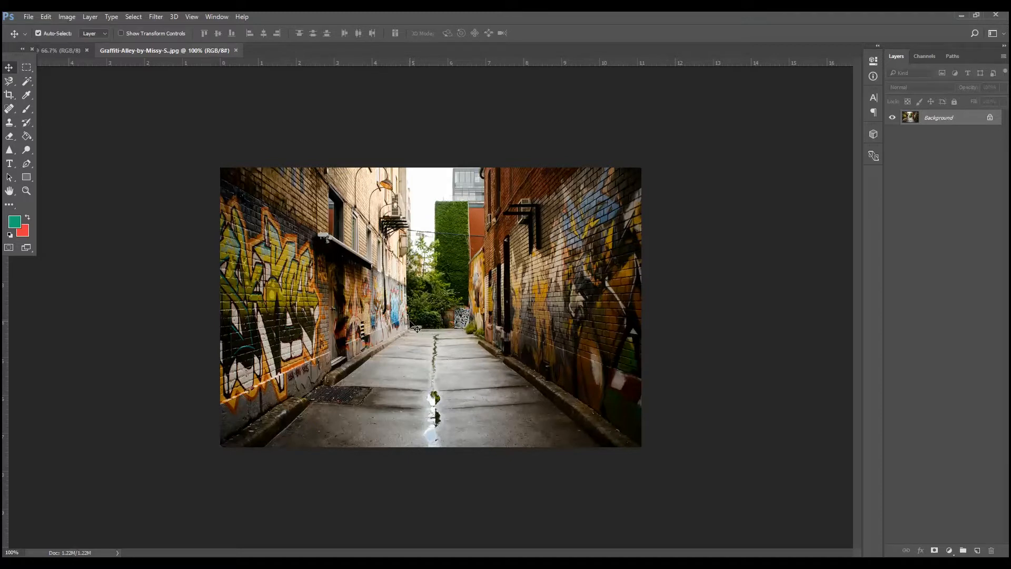
mouse_move(214, 110)
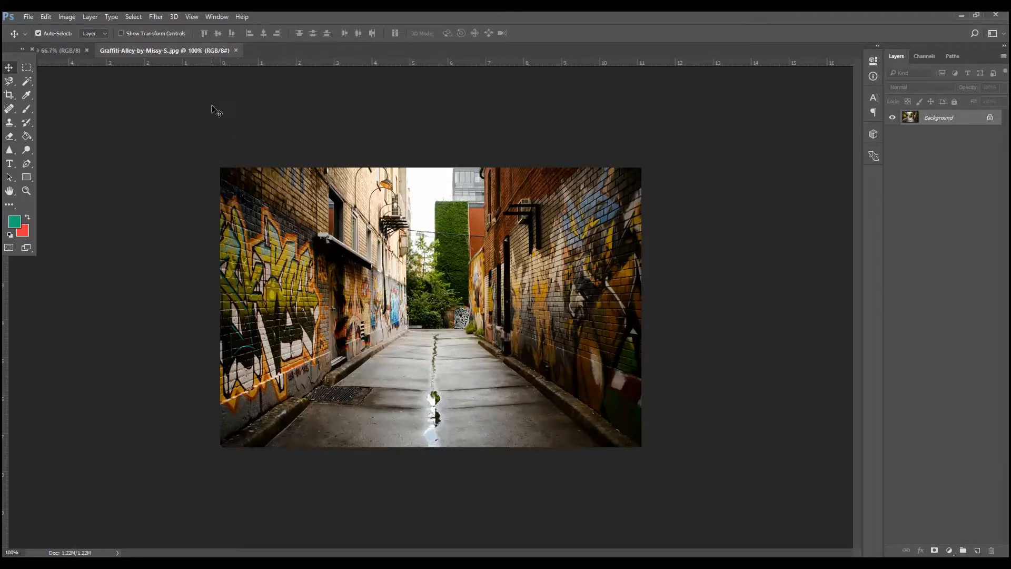
Launch the Vanishing Point filter from the Filter menu on the alley photo
click(156, 15)
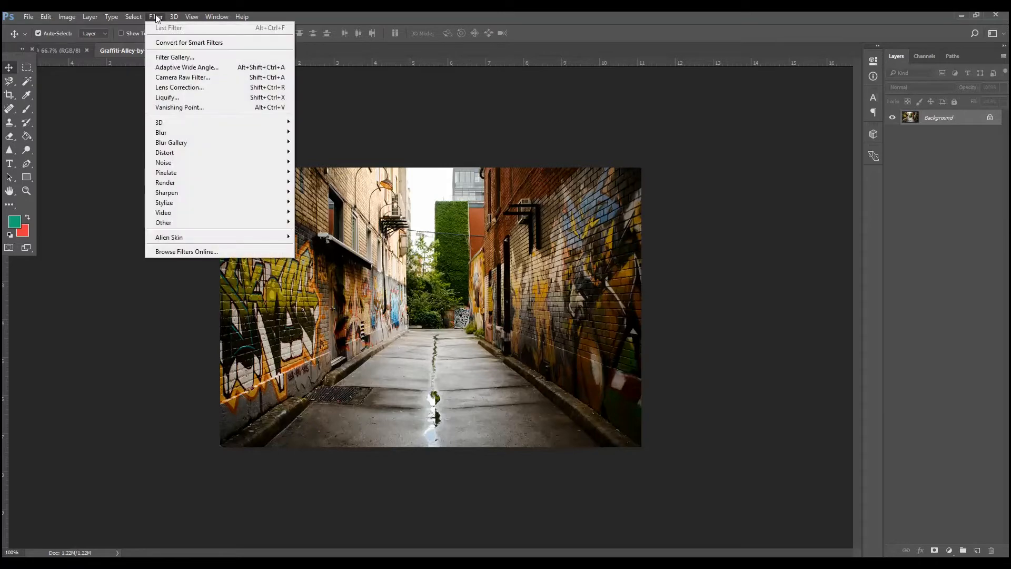
mouse_move(180, 108)
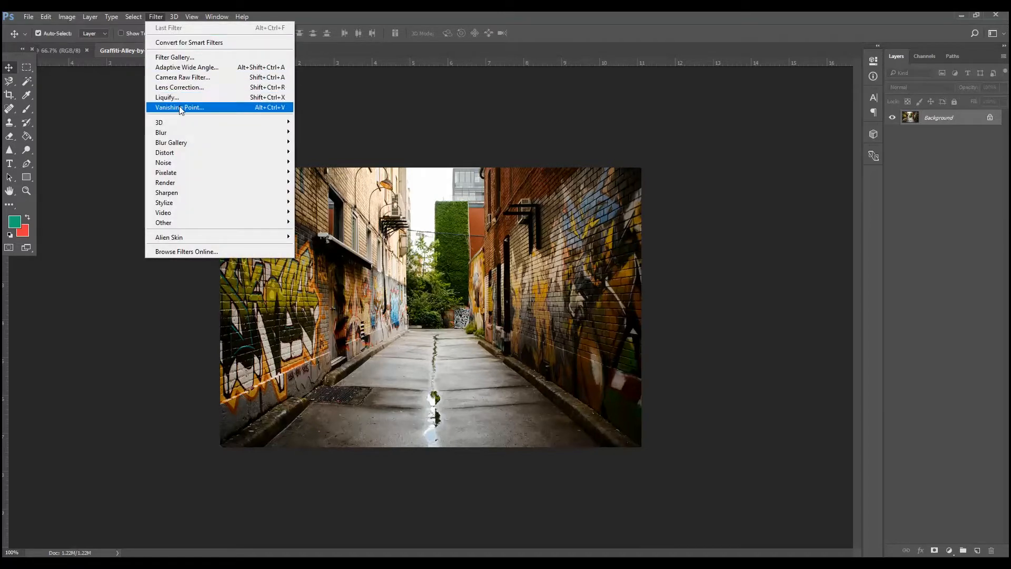
click(179, 107)
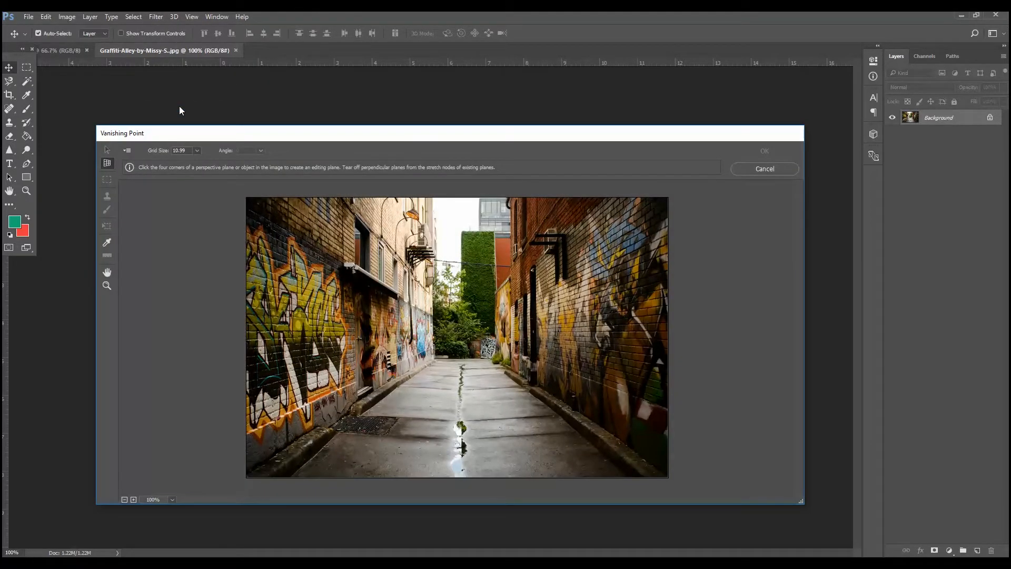
mouse_move(166, 179)
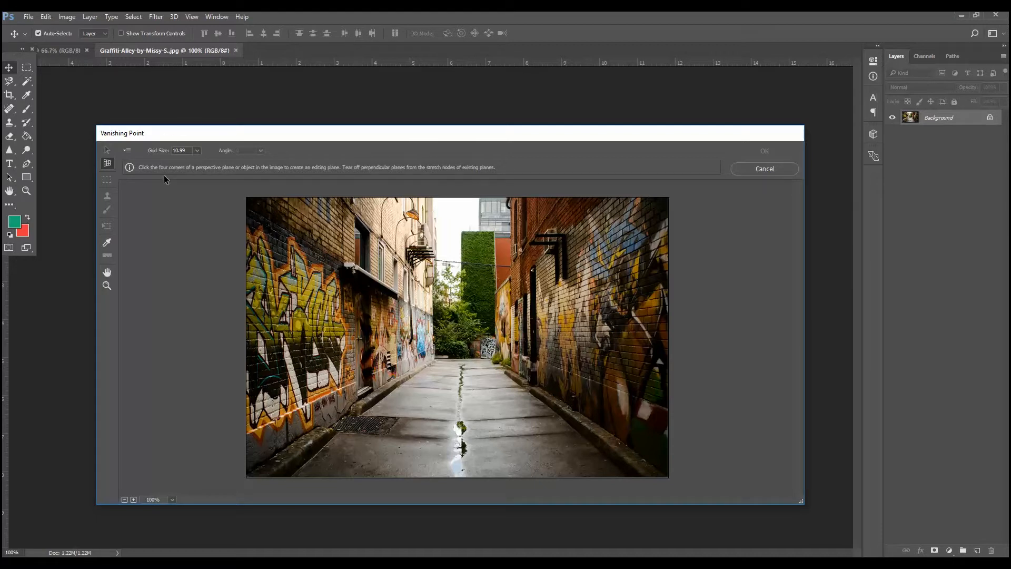
mouse_move(187, 206)
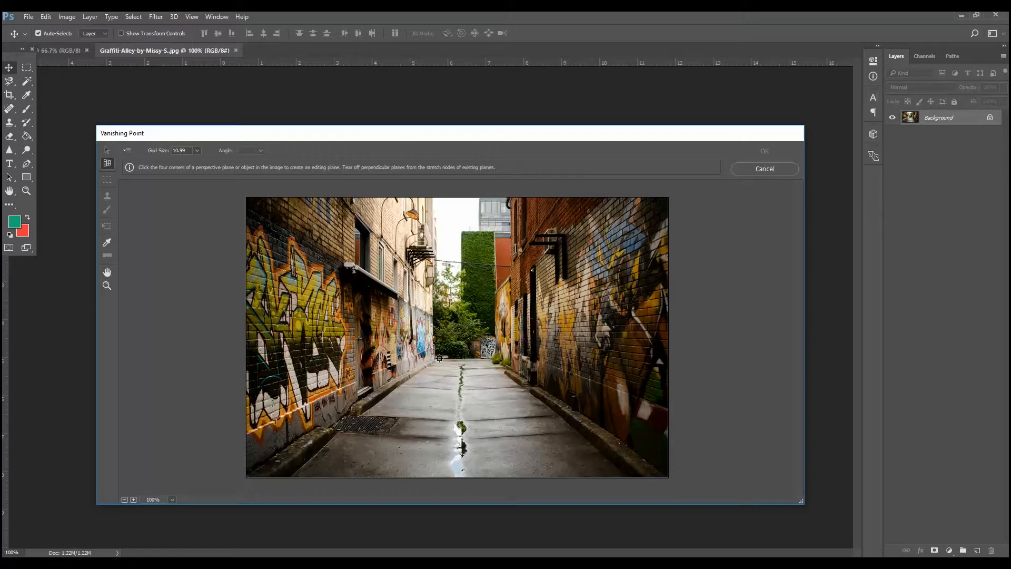
Place the four corners of a ground plane along the alley pavement
click(416, 371)
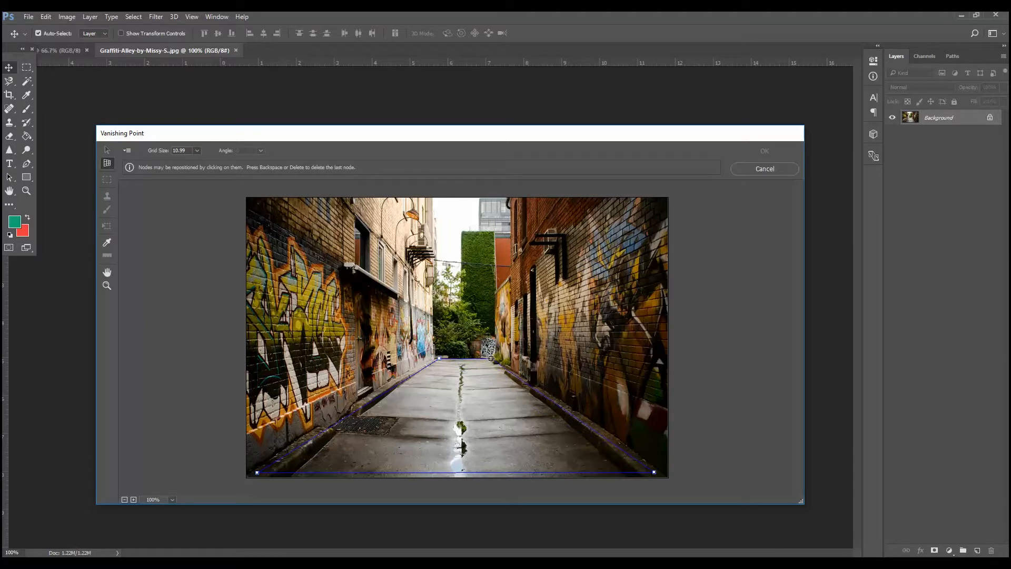
click(493, 359)
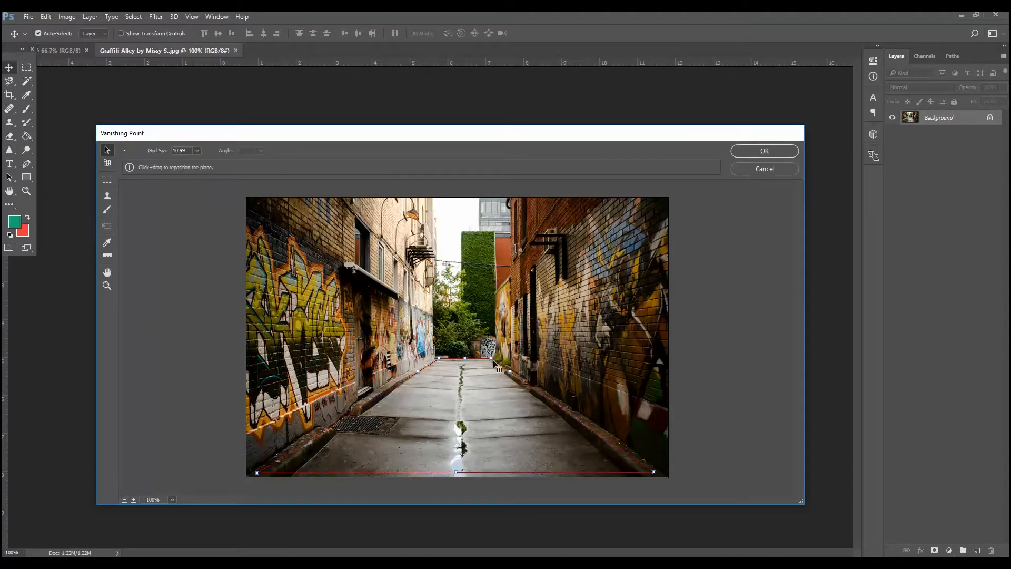
mouse_move(542, 416)
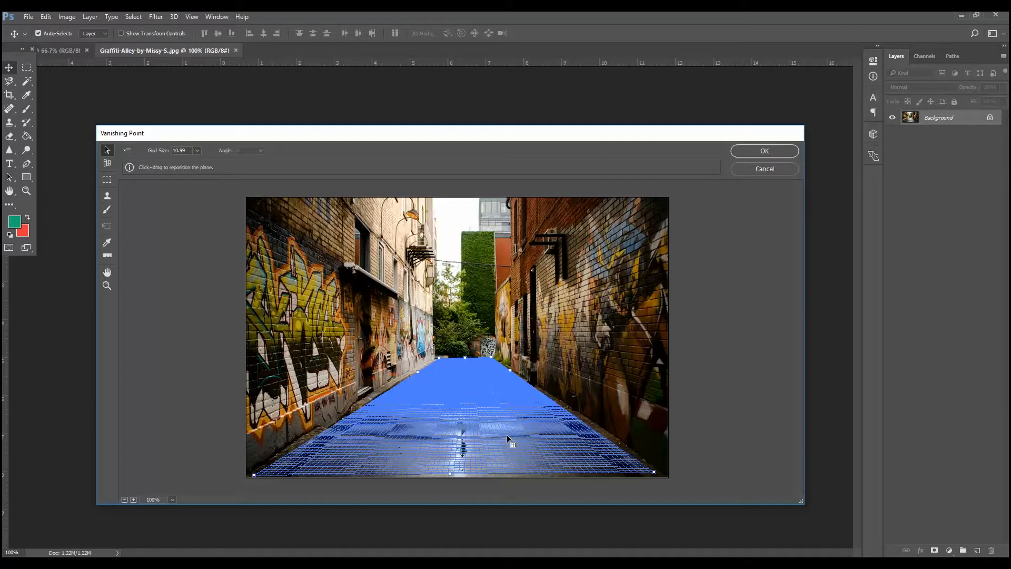
mouse_move(448, 474)
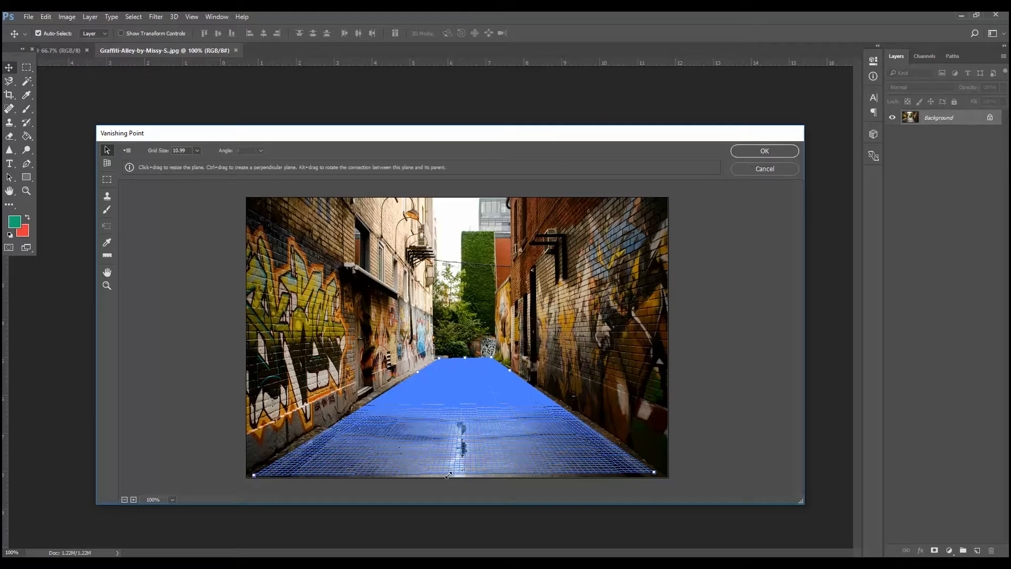
Drag the plane's bottom edge down to the photo's lower edge
drag(448, 473, 448, 478)
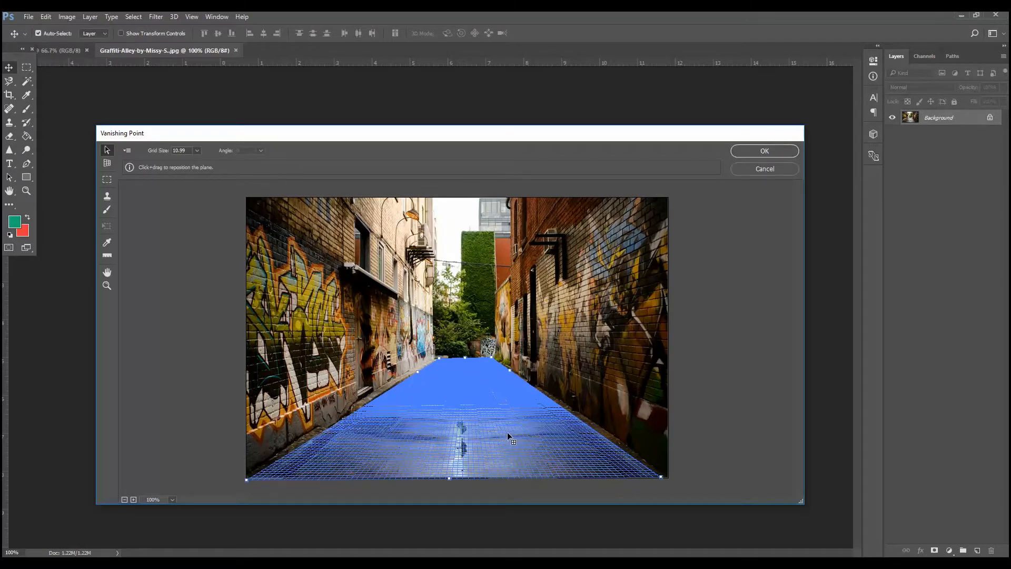
mouse_move(510, 407)
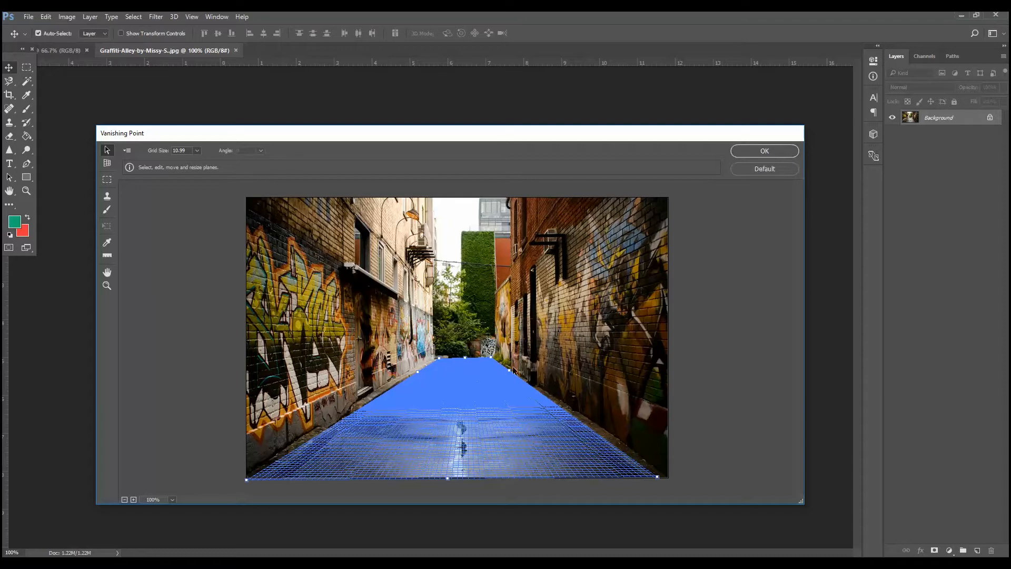
mouse_move(513, 374)
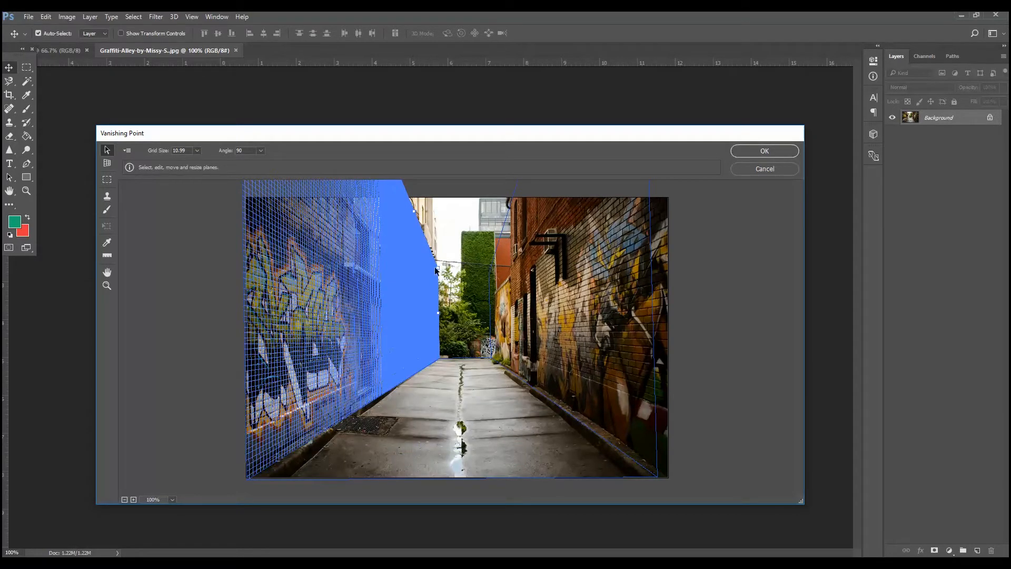
mouse_move(467, 276)
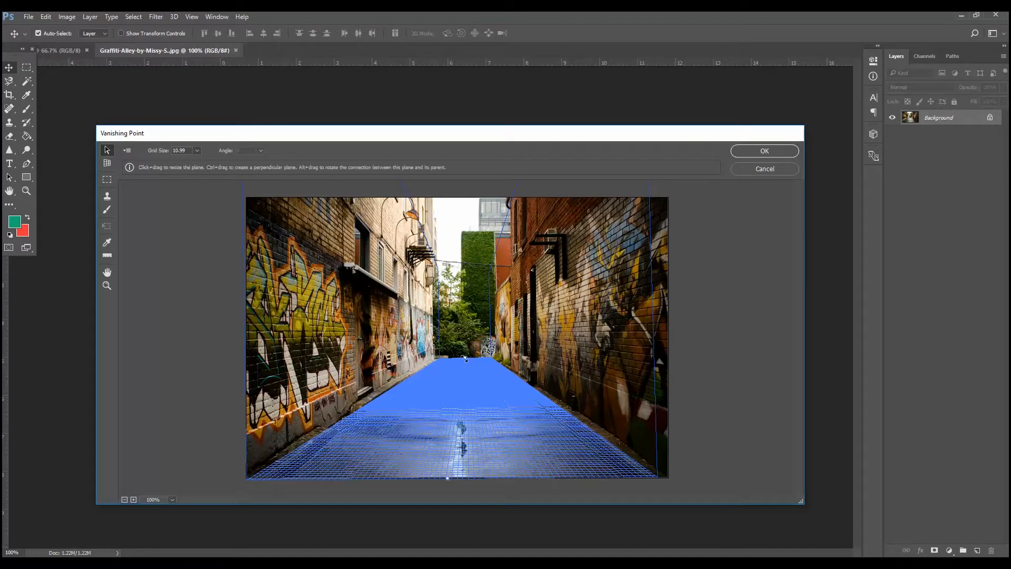
mouse_move(466, 362)
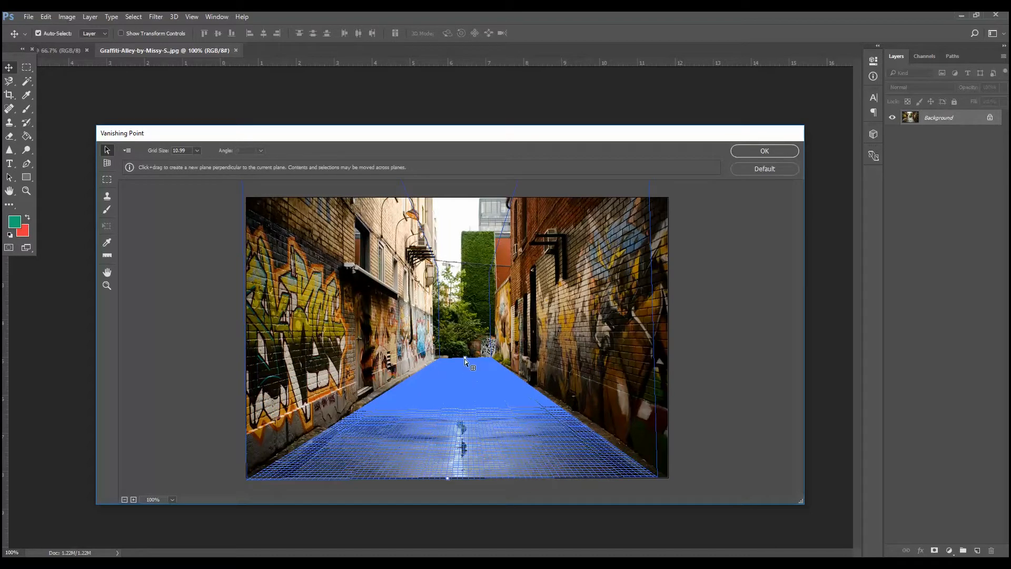
Pull up a back-wall plane at the alley's far end and extend a plane across the sky
drag(464, 361, 464, 310)
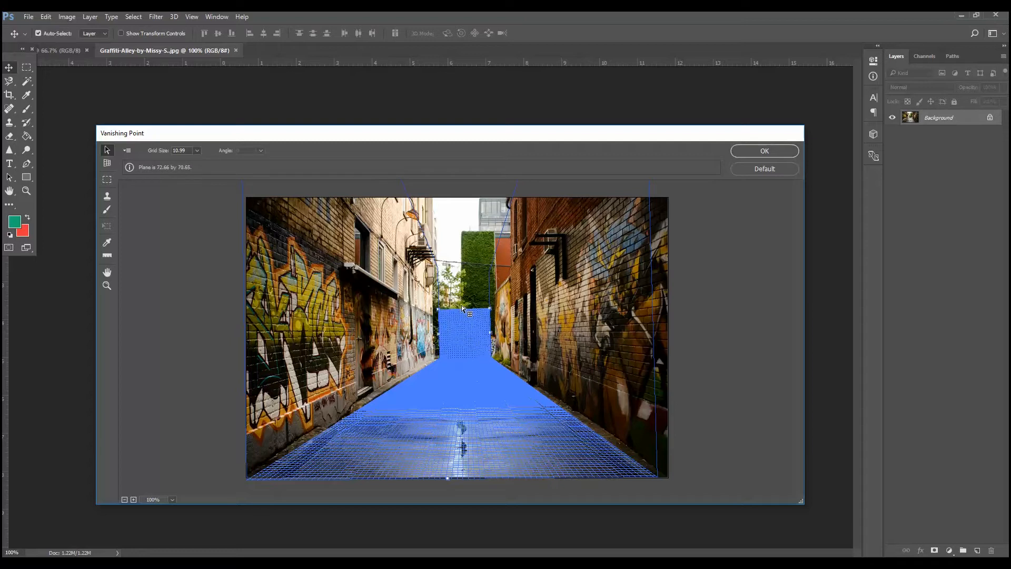
drag(468, 313, 465, 267)
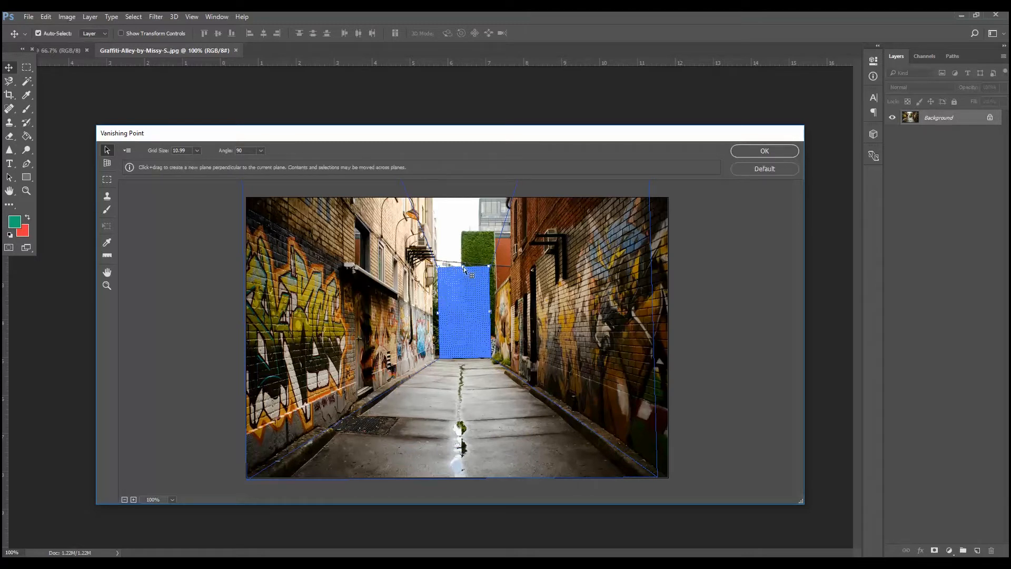
drag(467, 270, 468, 248)
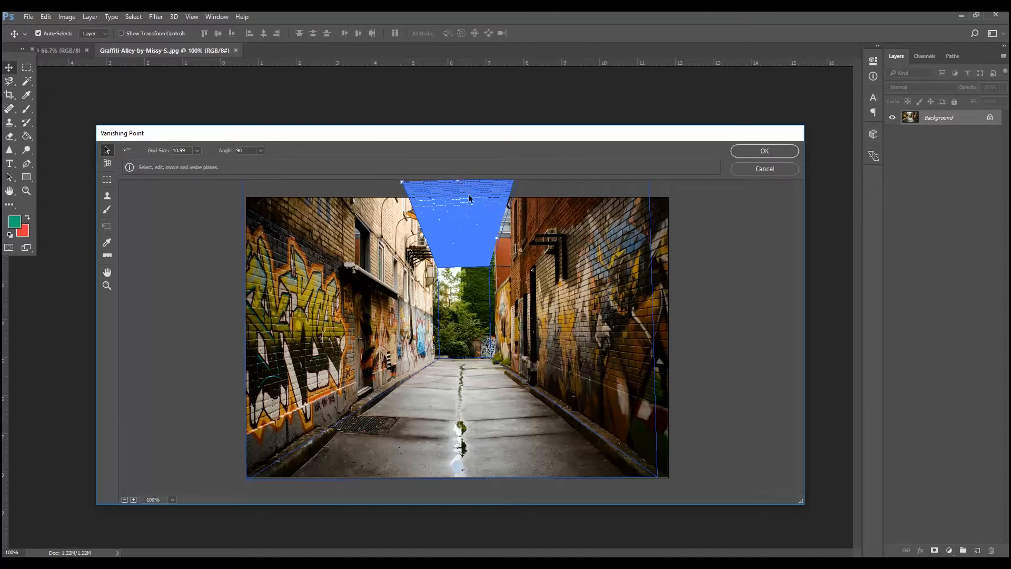
mouse_move(507, 229)
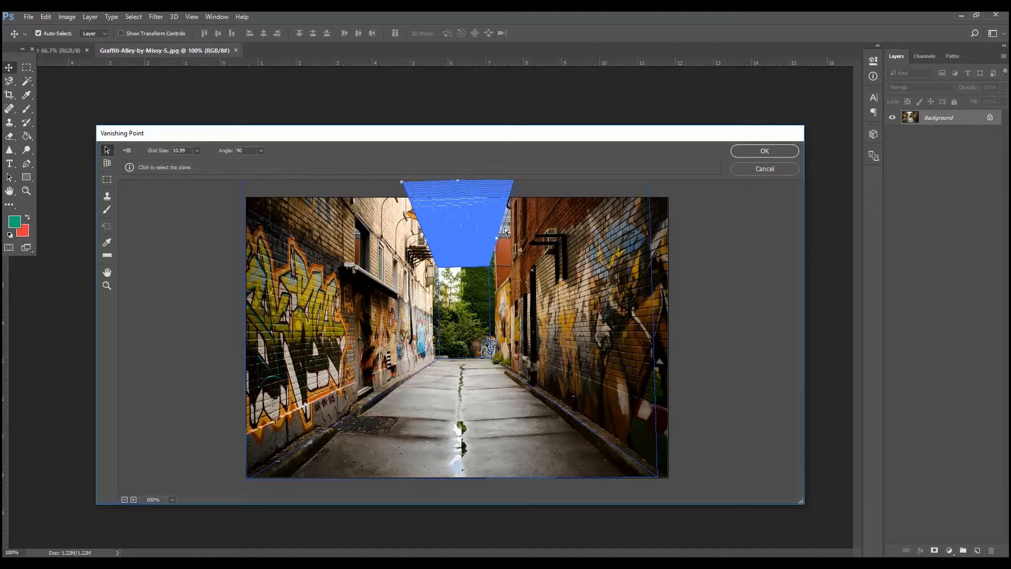
click(500, 245)
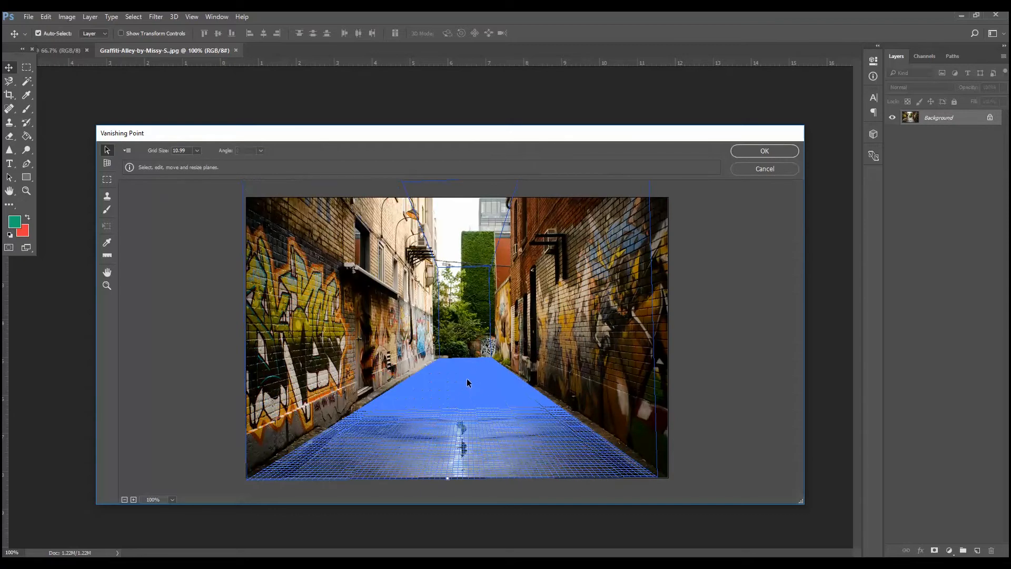
mouse_move(264, 242)
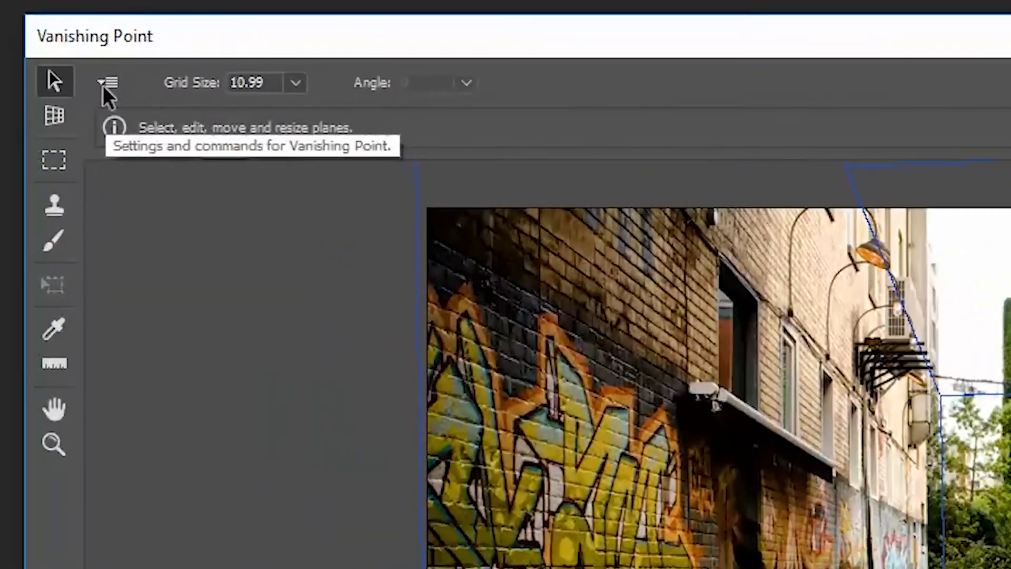
Export the planes for After Effects as a .vpe named '3D' and apply the filter
click(108, 82)
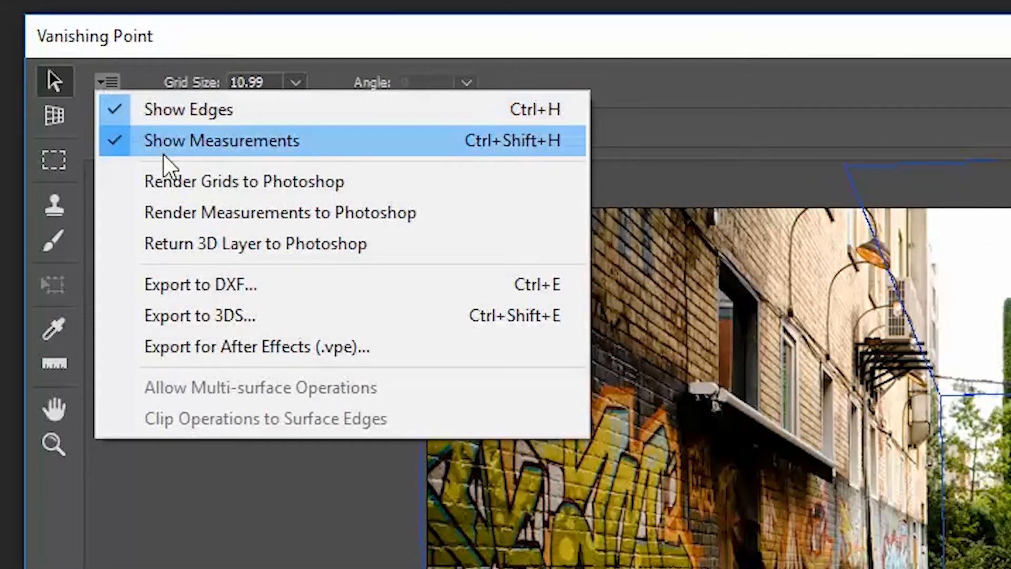
click(256, 346)
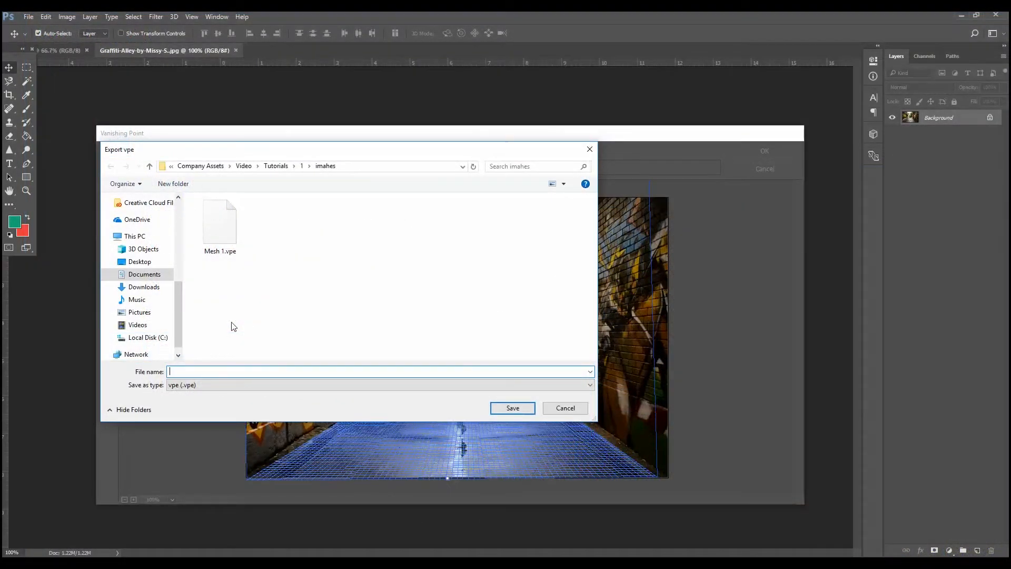
text(3D)
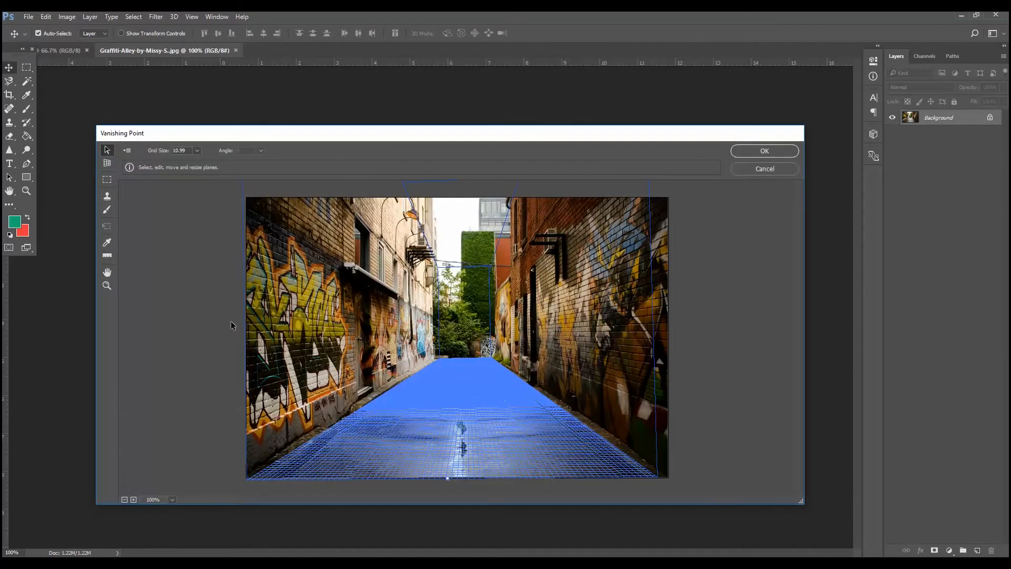
mouse_move(735, 161)
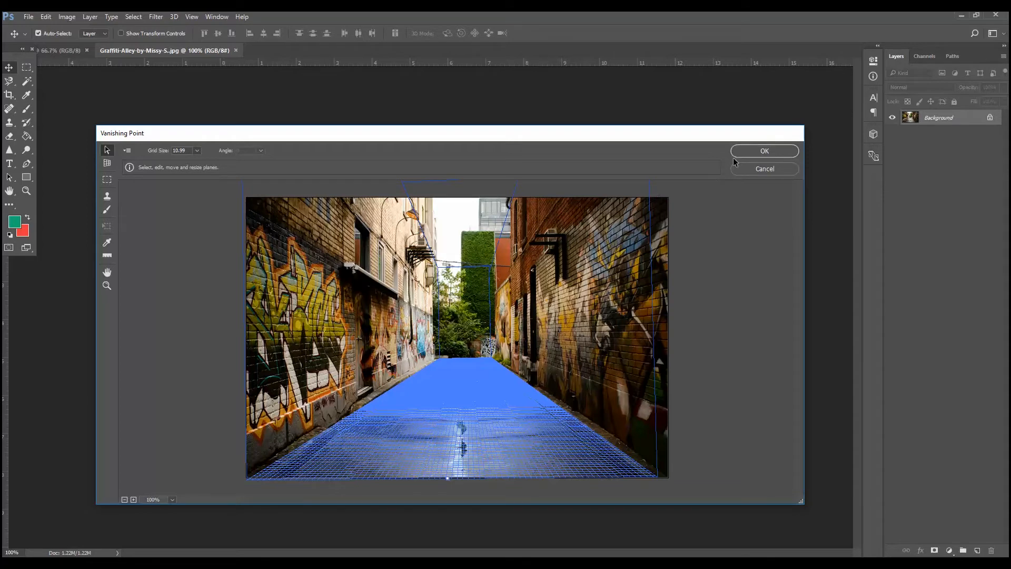
click(763, 151)
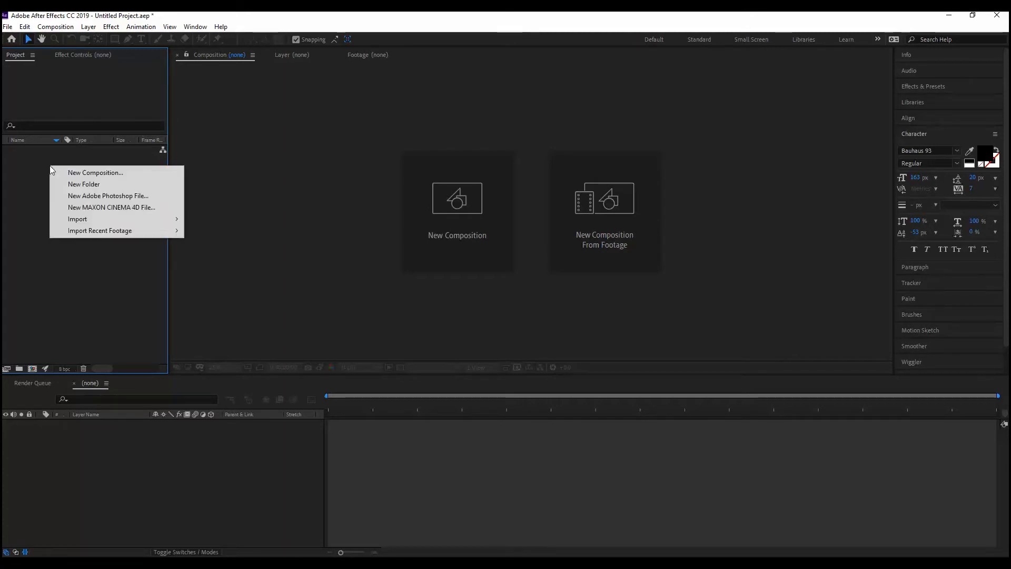
mouse_move(77, 219)
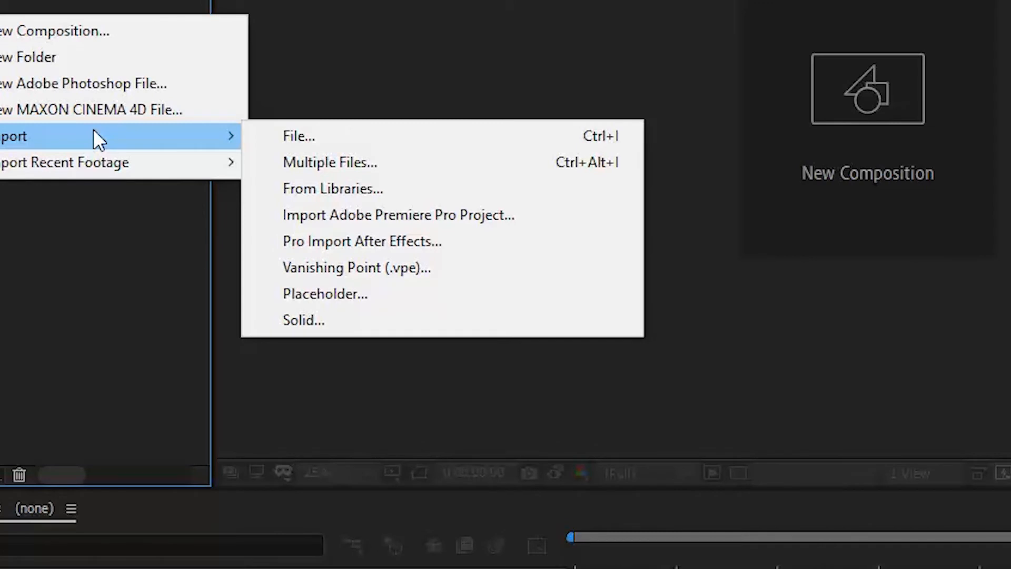
mouse_move(201, 149)
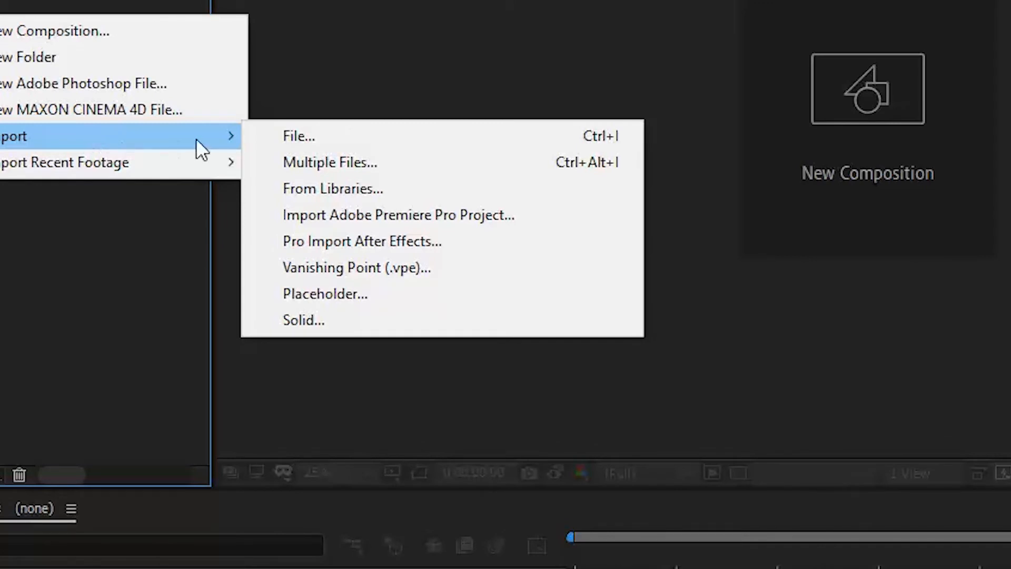
mouse_move(333, 188)
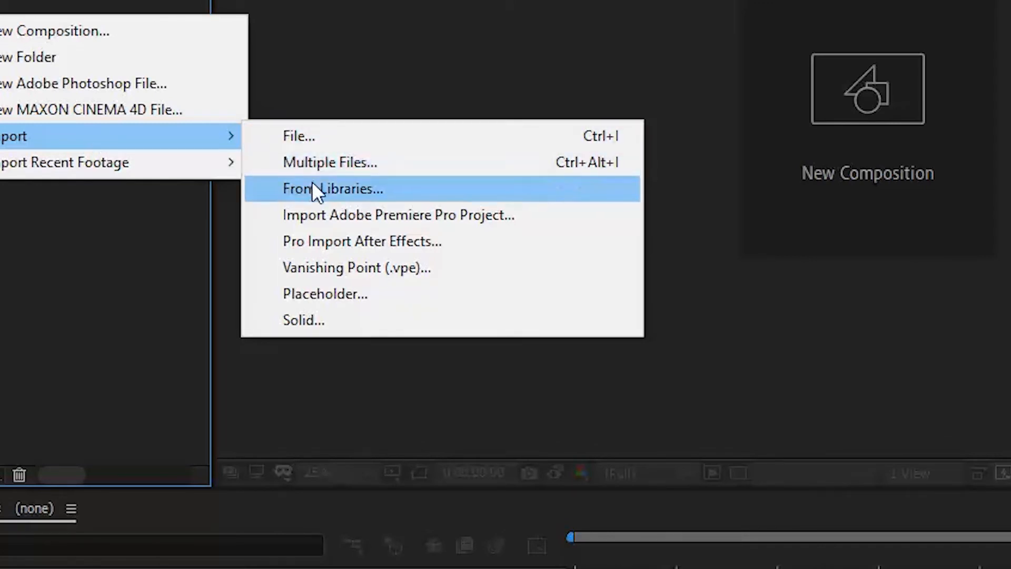
mouse_move(348, 229)
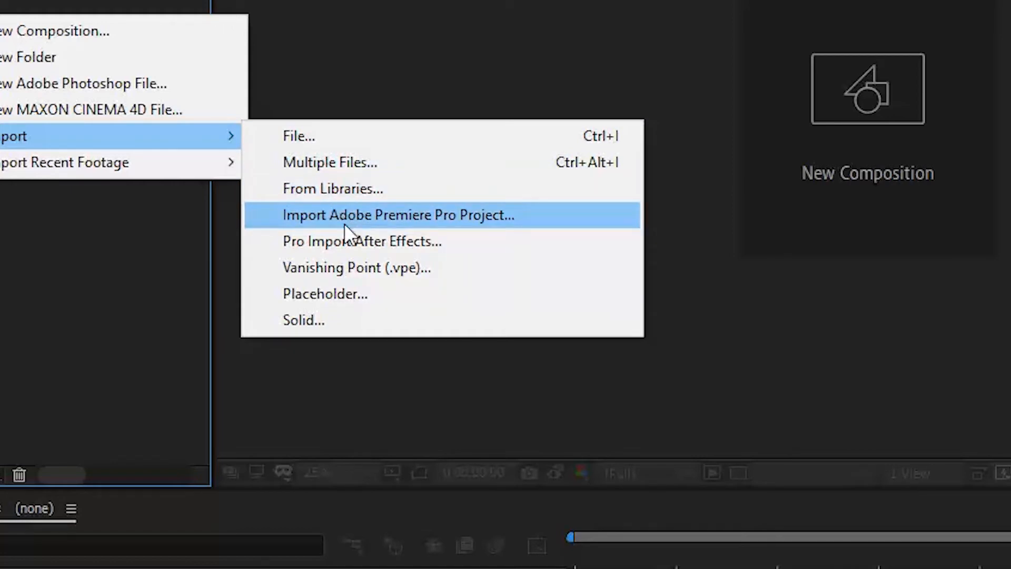
mouse_move(383, 286)
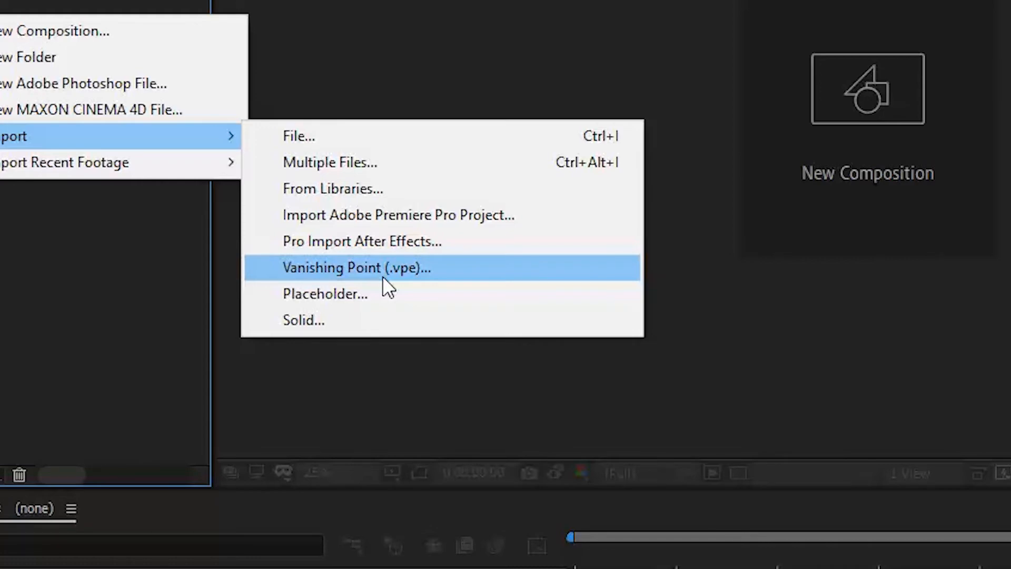
Import the 3D Layer 1.vpe vanishing point file into the project
click(357, 268)
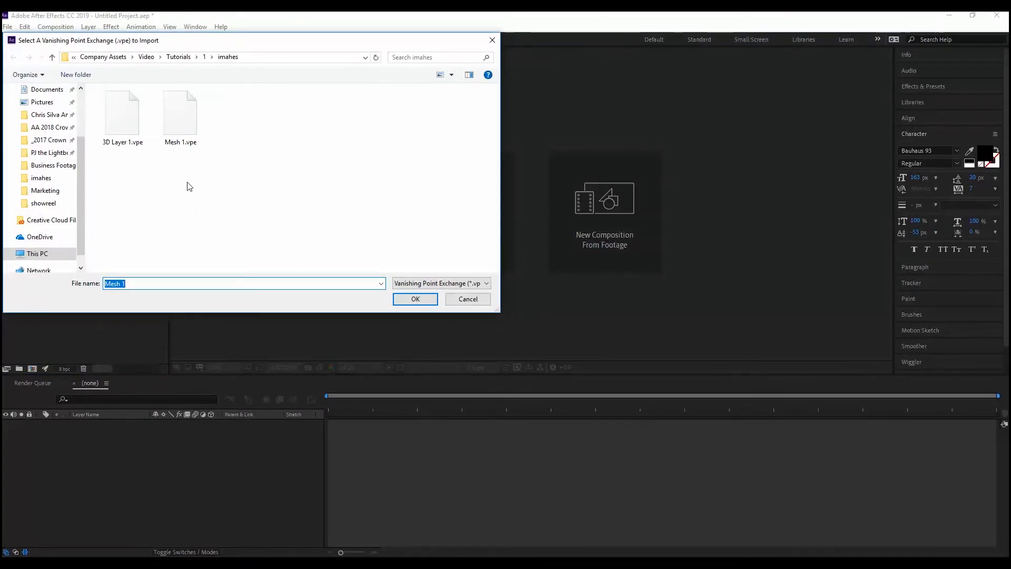
click(180, 109)
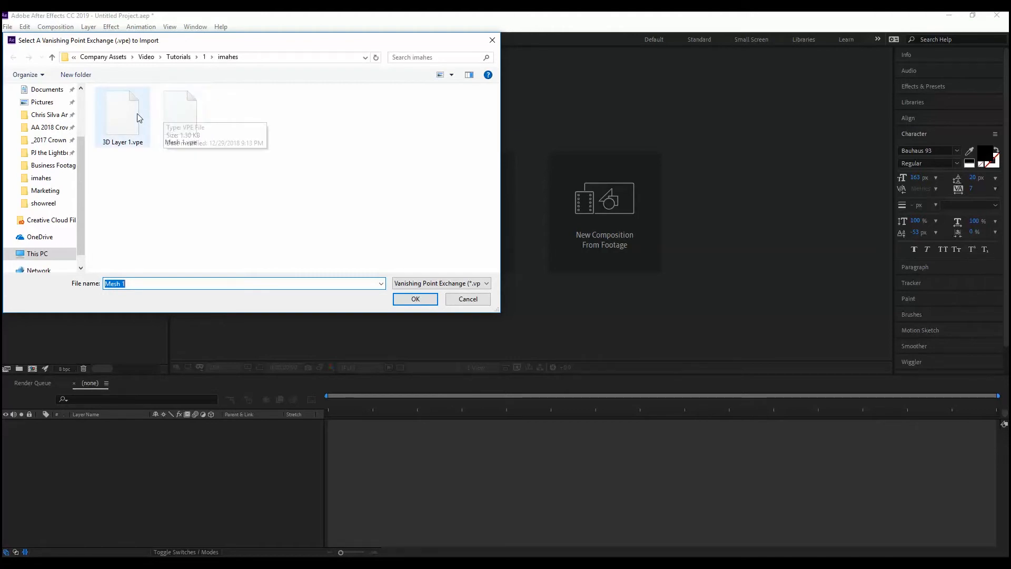
click(415, 298)
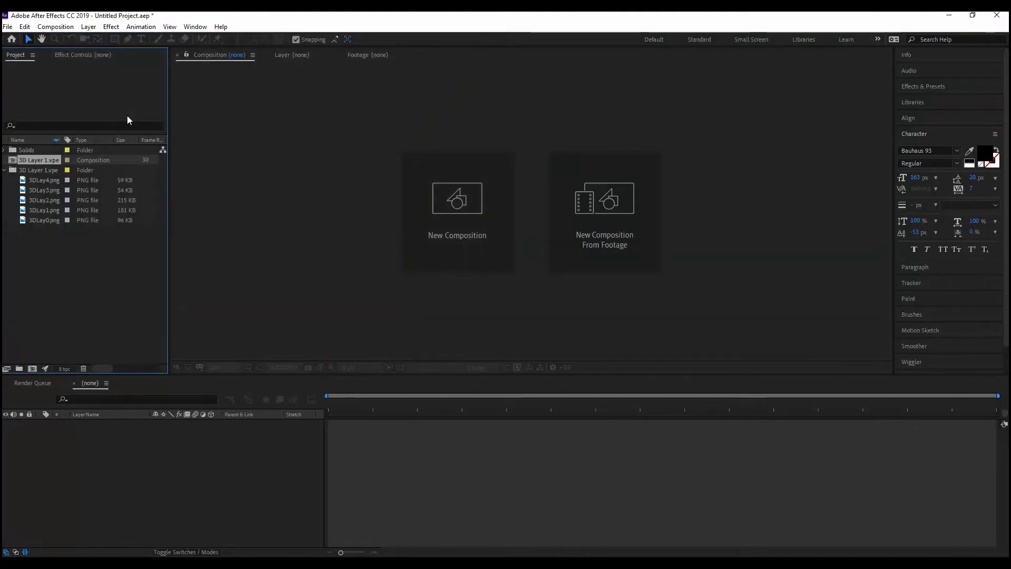
Open the 3D Layer 1.vpe composition, move to about three seconds and select Camera 0
click(39, 159)
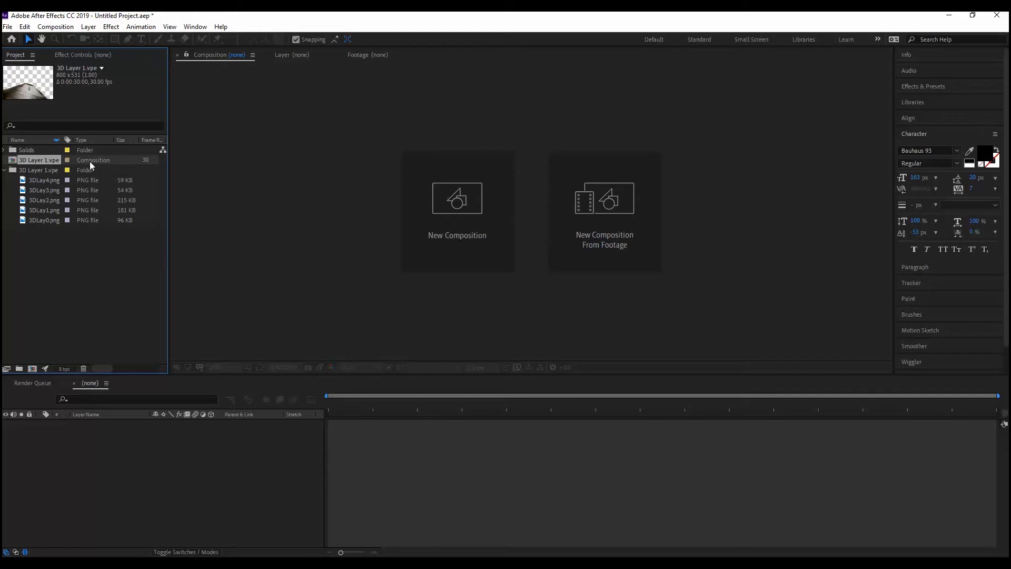
mouse_move(96, 164)
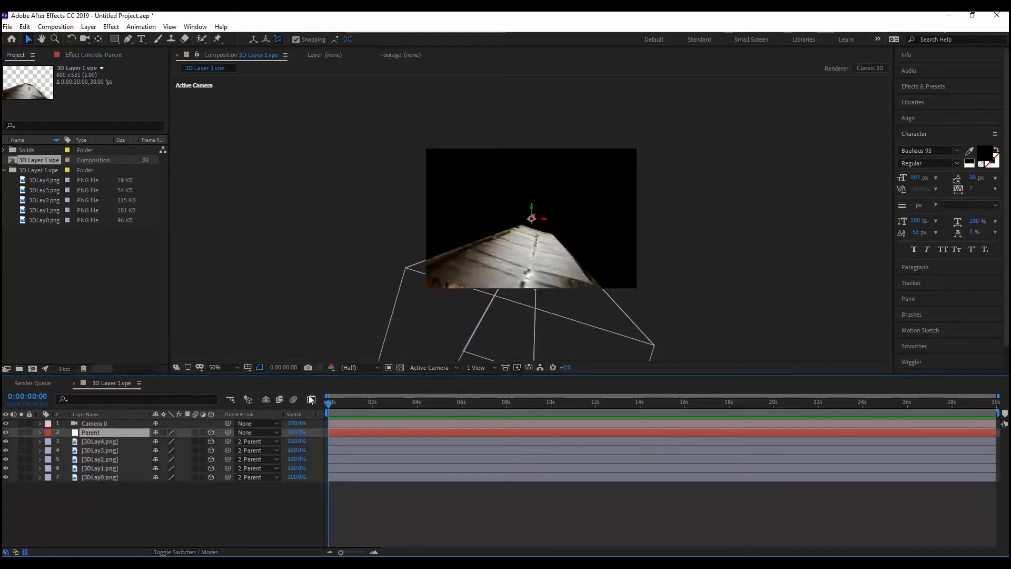
mouse_move(310, 399)
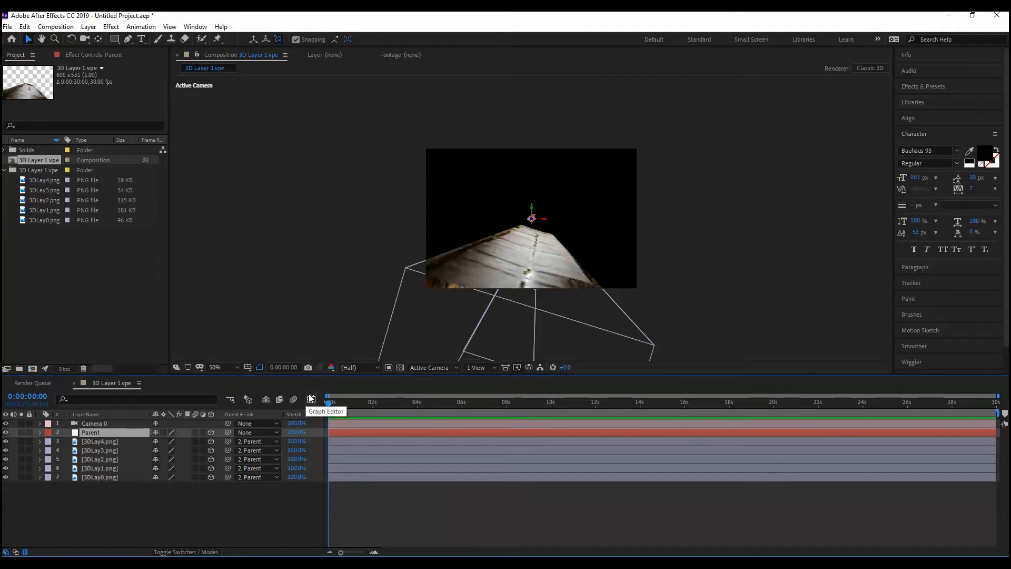
click(393, 401)
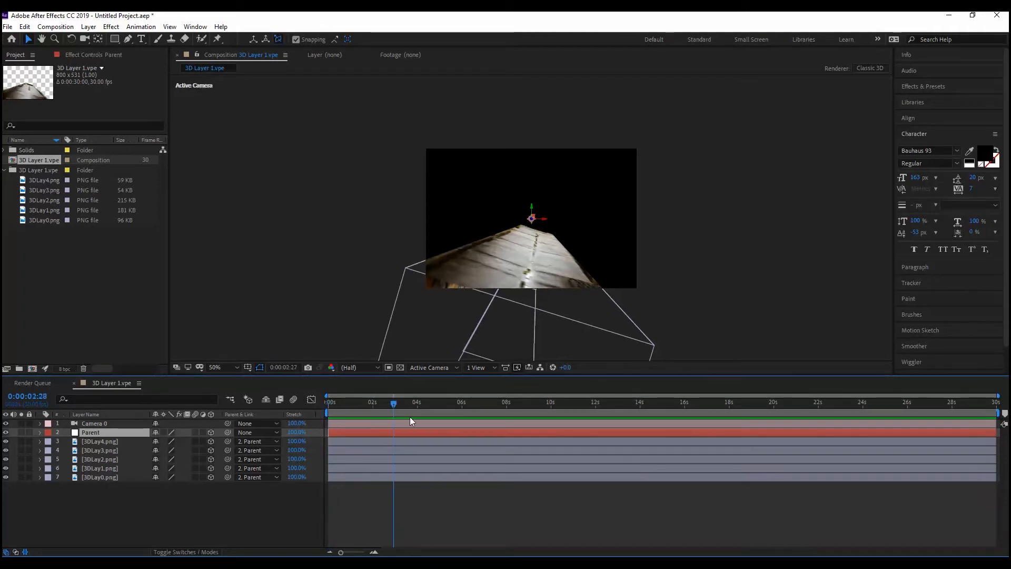
click(418, 401)
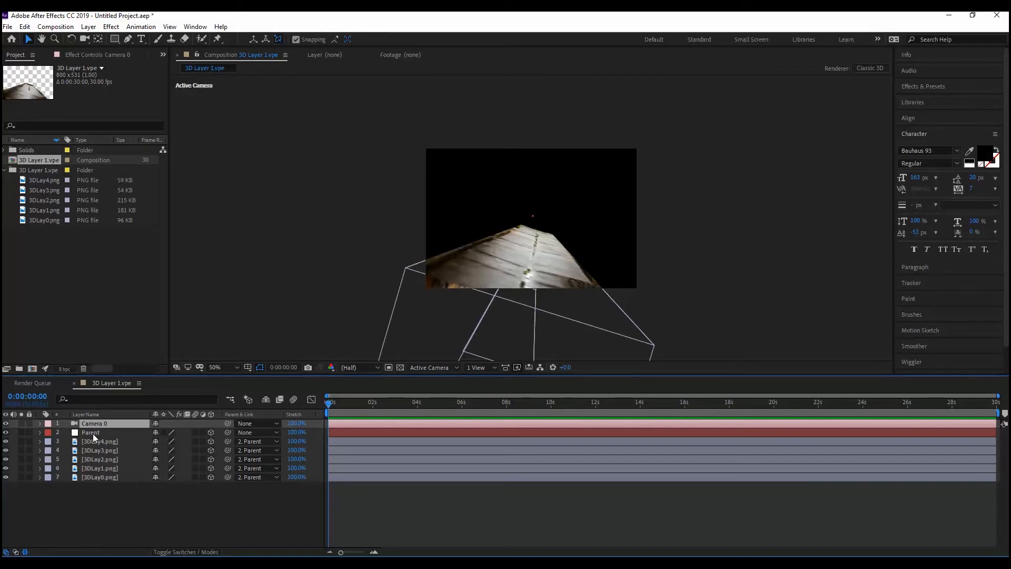
Select the Parent layer and expand its Transform properties
click(91, 432)
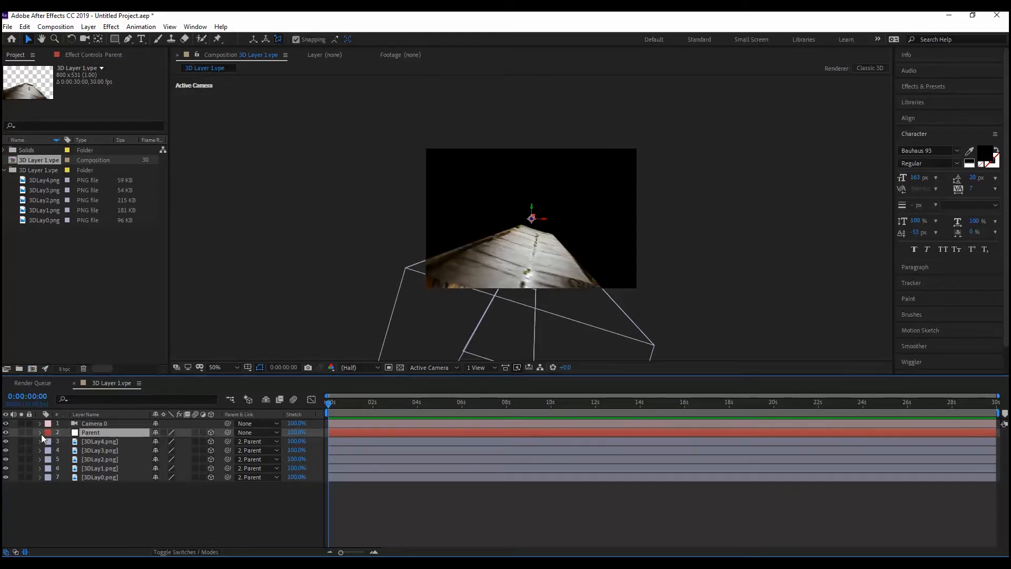
click(39, 431)
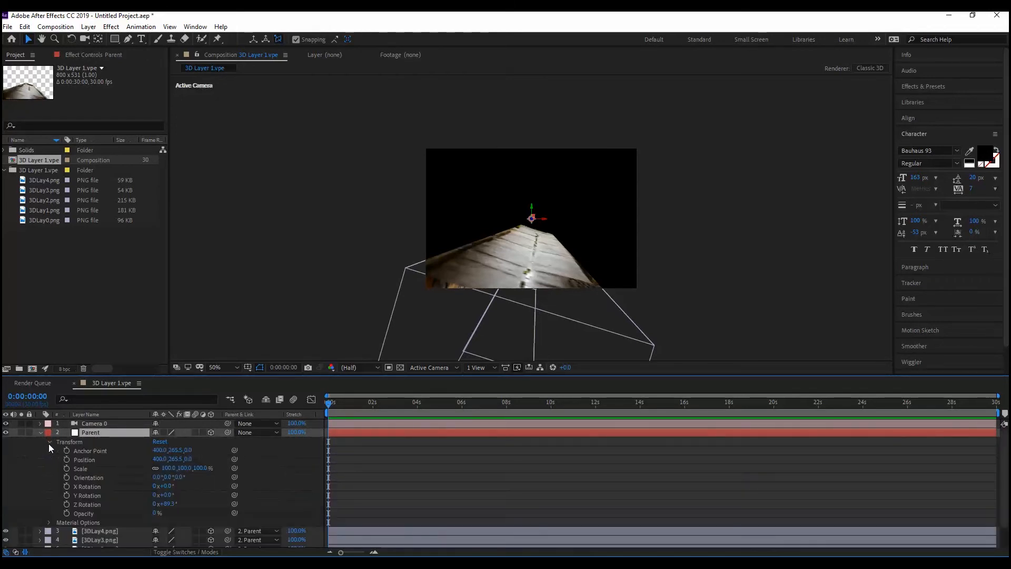
mouse_move(53, 456)
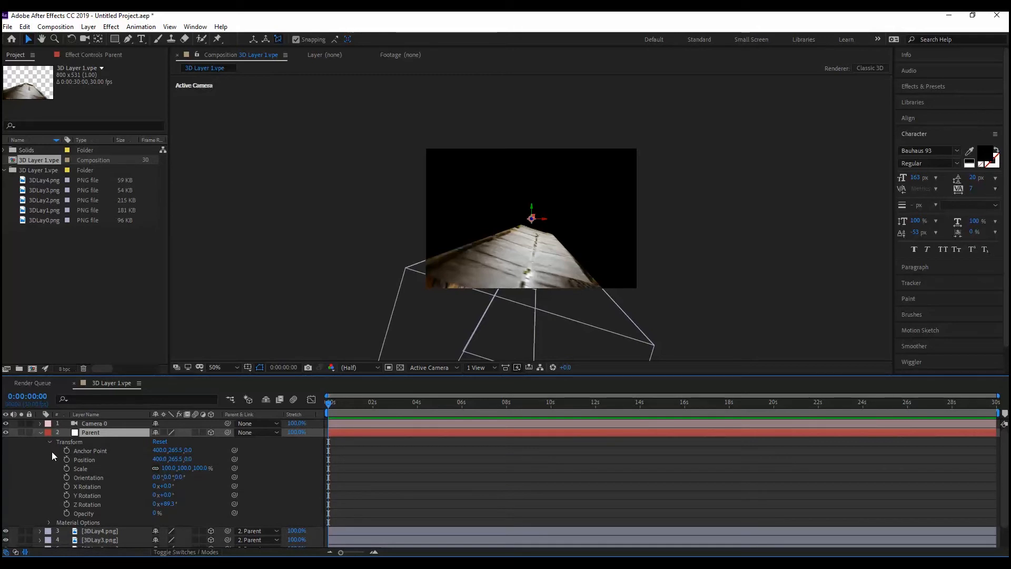
mouse_move(119, 483)
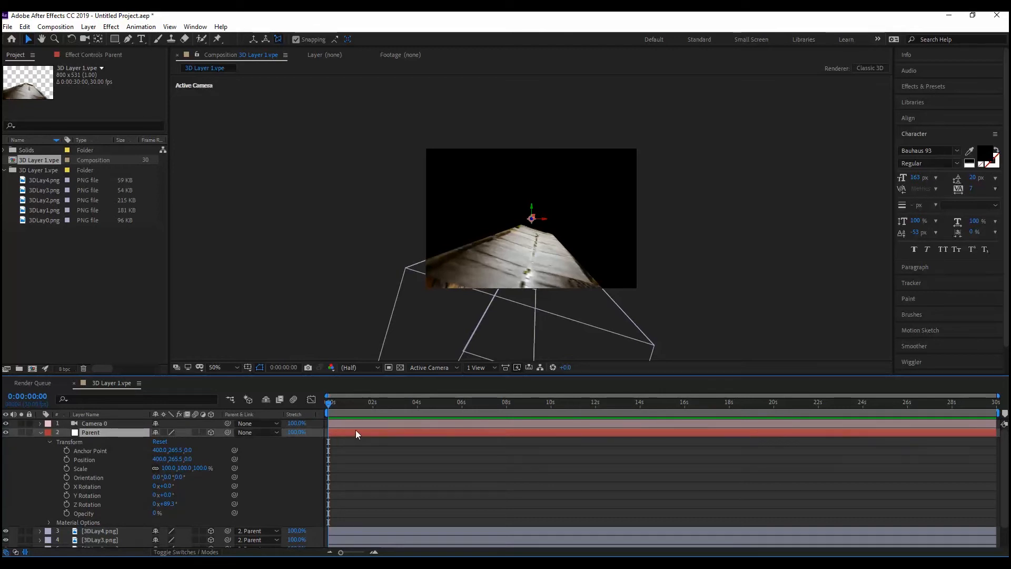
mouse_move(191, 478)
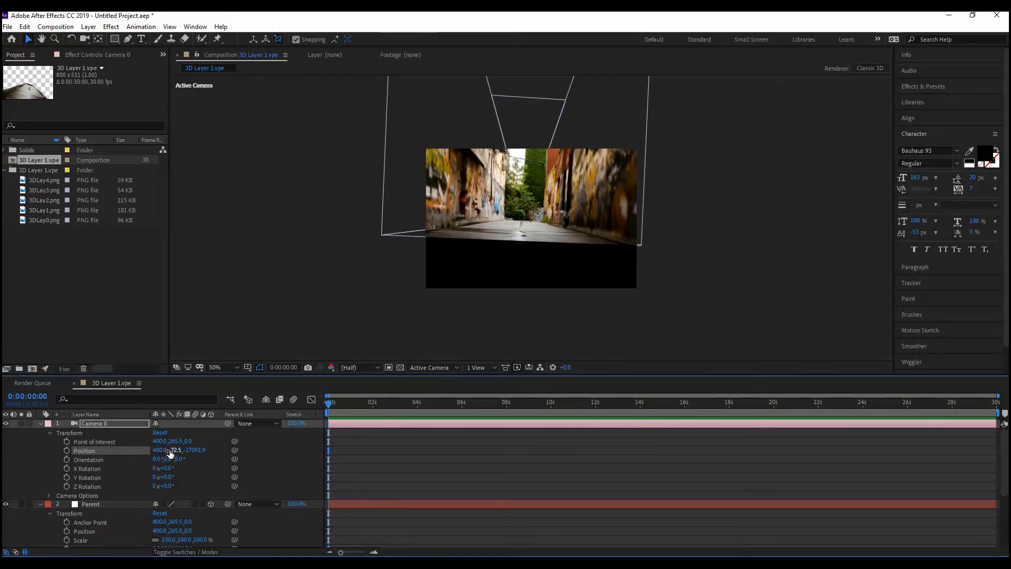
Scrub Camera 0's Position Z toward -25381.9 so the view moves down the alley
drag(188, 450, 180, 450)
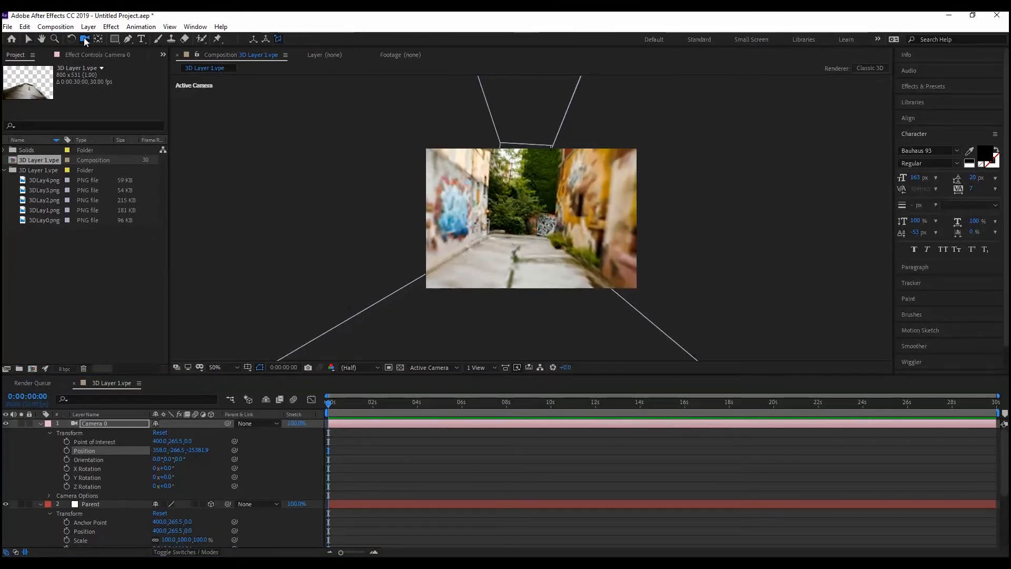
click(84, 39)
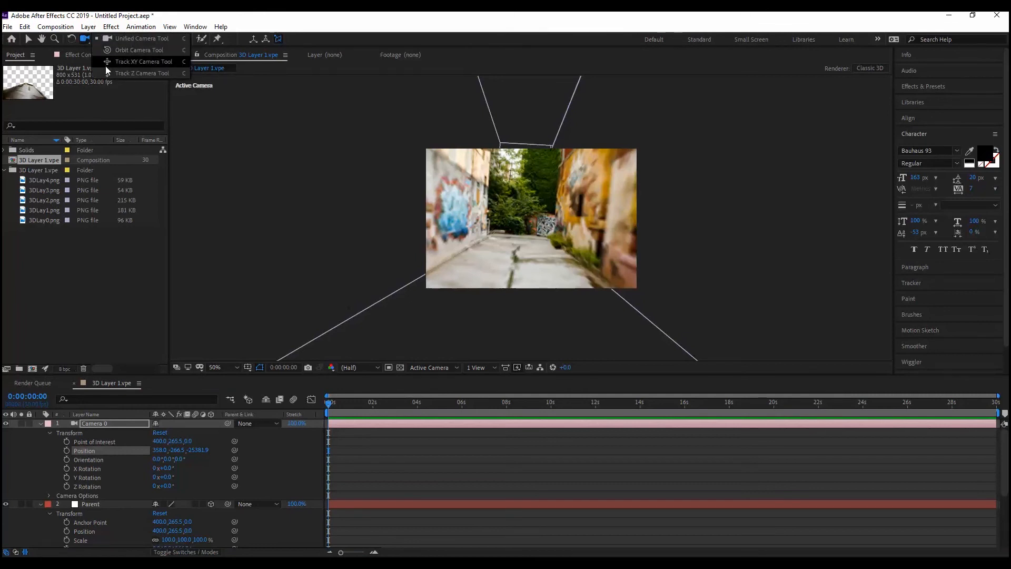